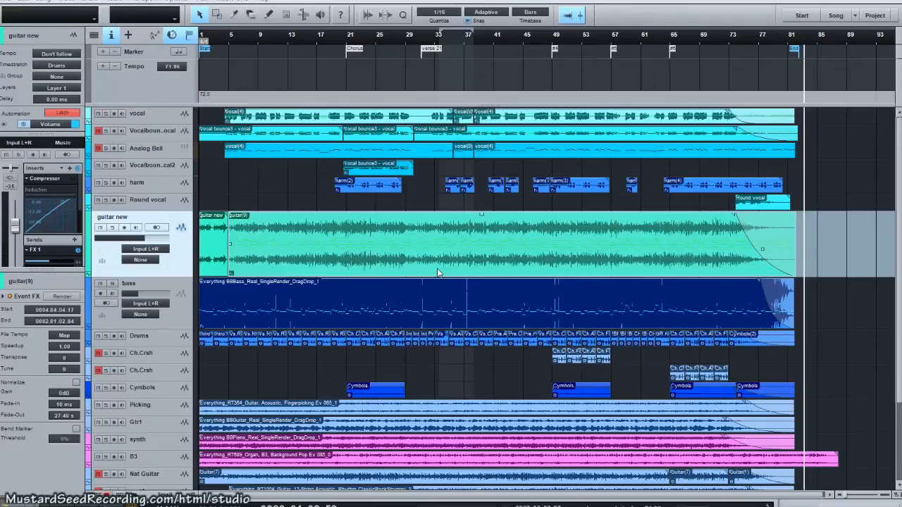
{"action": "mouse_move", "coordinate": [454, 253]}
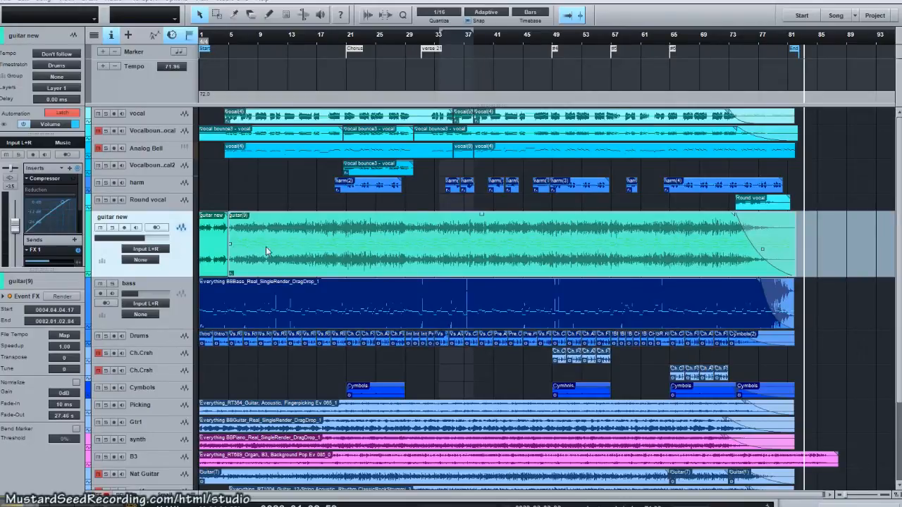
{"action": "mouse_move", "coordinate": [412, 248]}
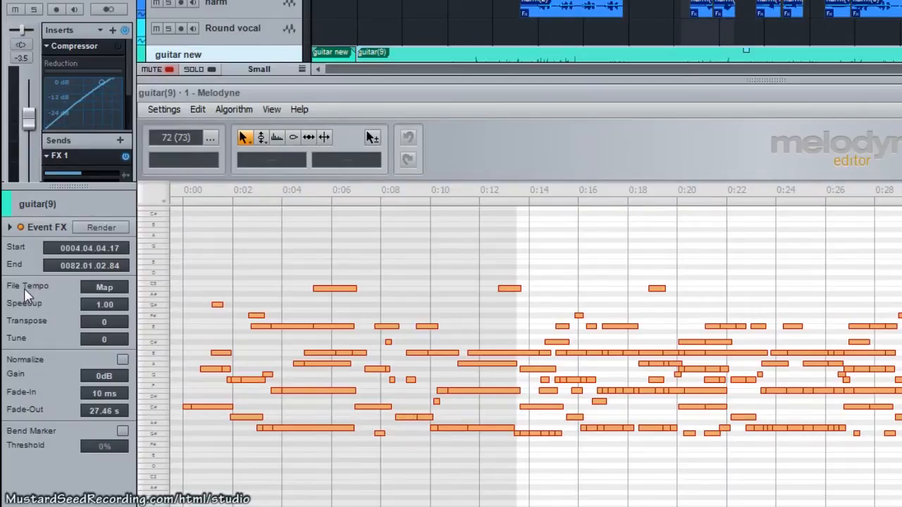
{"action": "mouse_move", "coordinate": [130, 302]}
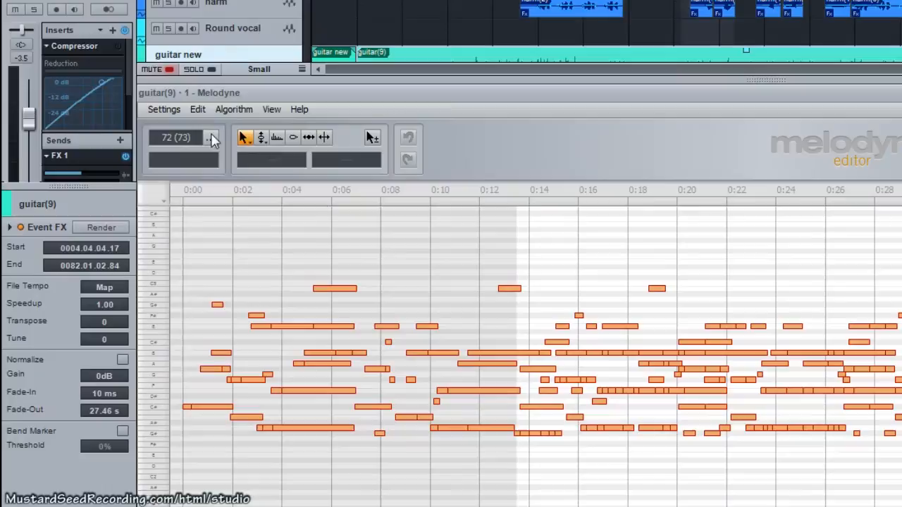
Step: Redetect the guitar's source tempo, giving a variable tempo map around 72 BPM
{"action": "left_click", "coordinate": [214, 137]}
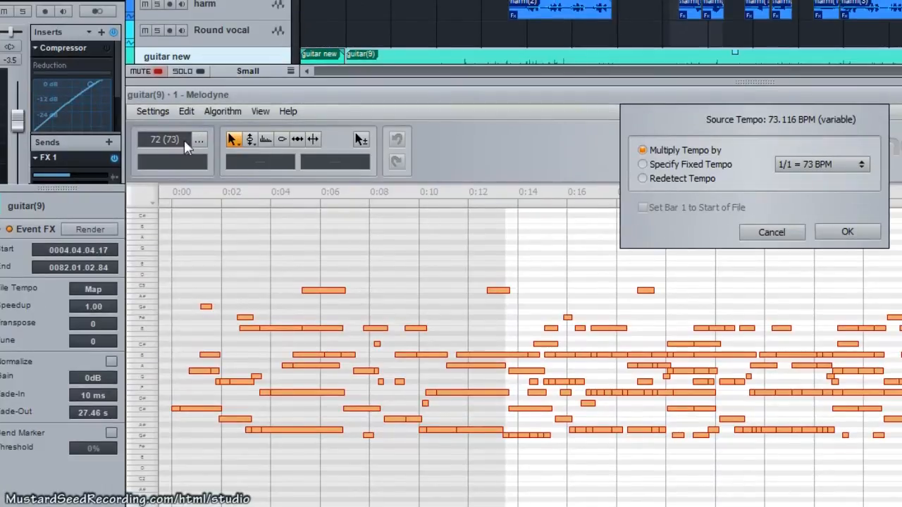
{"action": "mouse_move", "coordinate": [307, 166]}
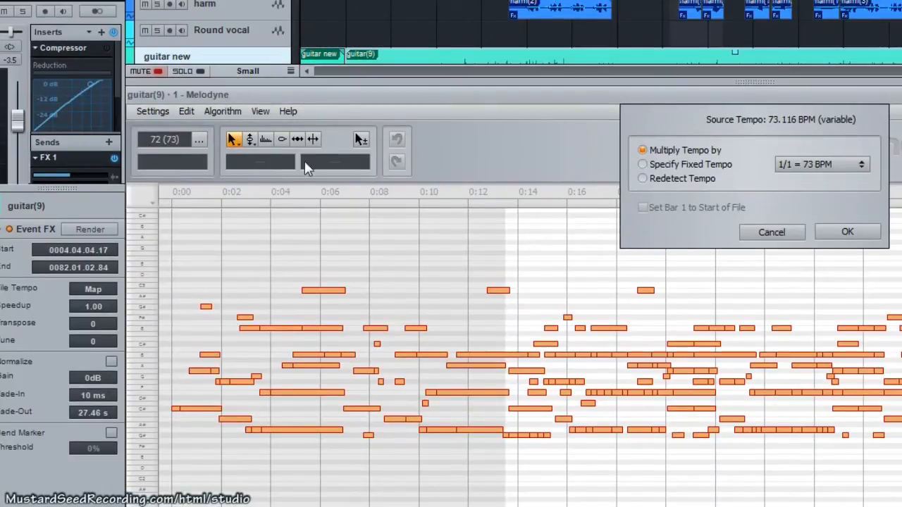
{"action": "mouse_move", "coordinate": [169, 155]}
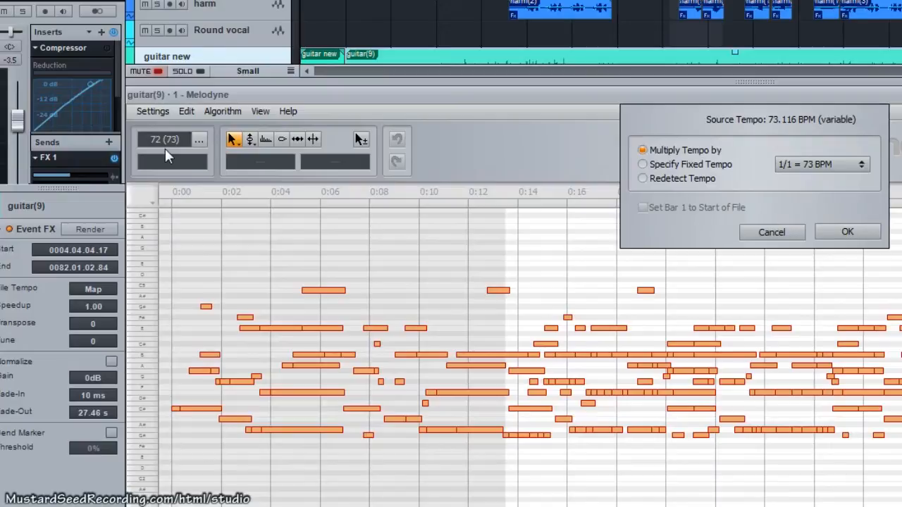
{"action": "mouse_move", "coordinate": [169, 153]}
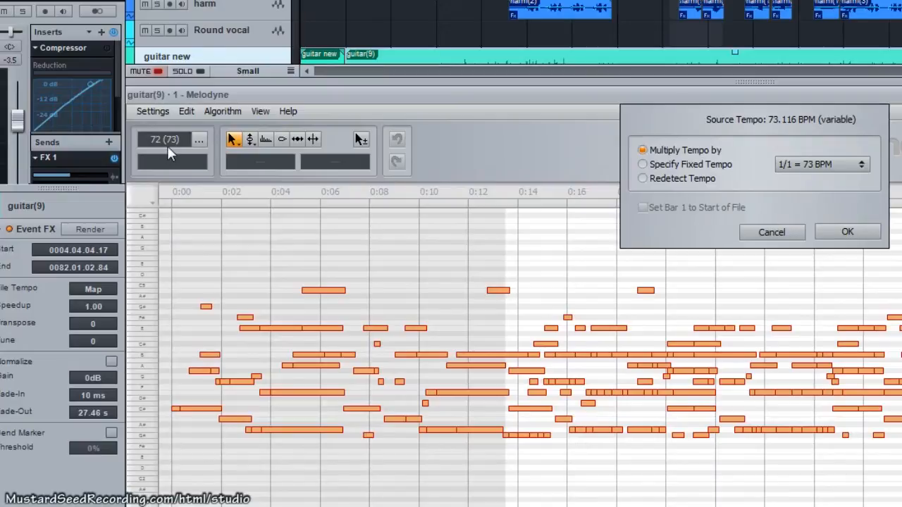
{"action": "left_click", "coordinate": [642, 178]}
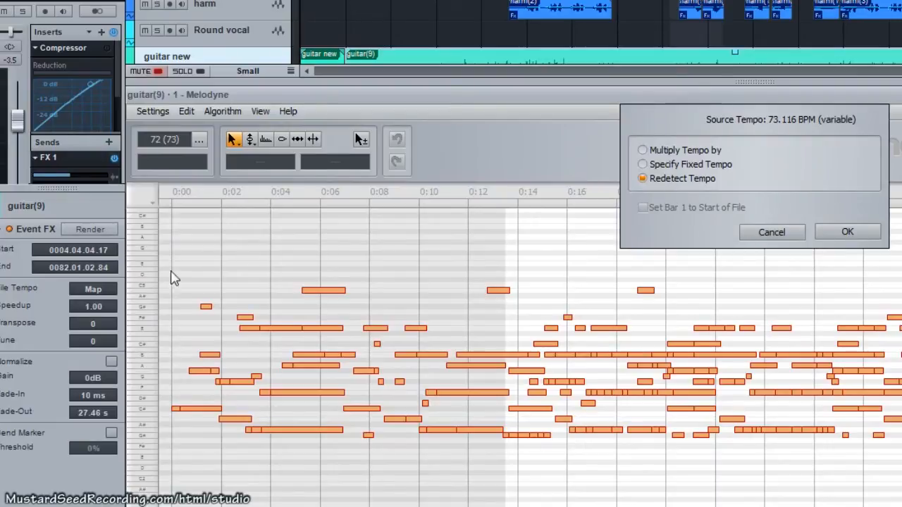
{"action": "left_click", "coordinate": [847, 231]}
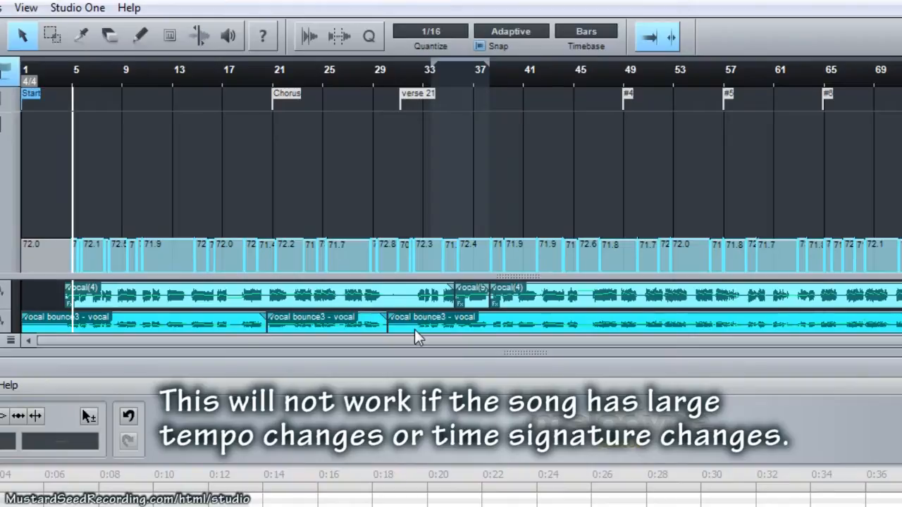
{"action": "mouse_move", "coordinate": [668, 271]}
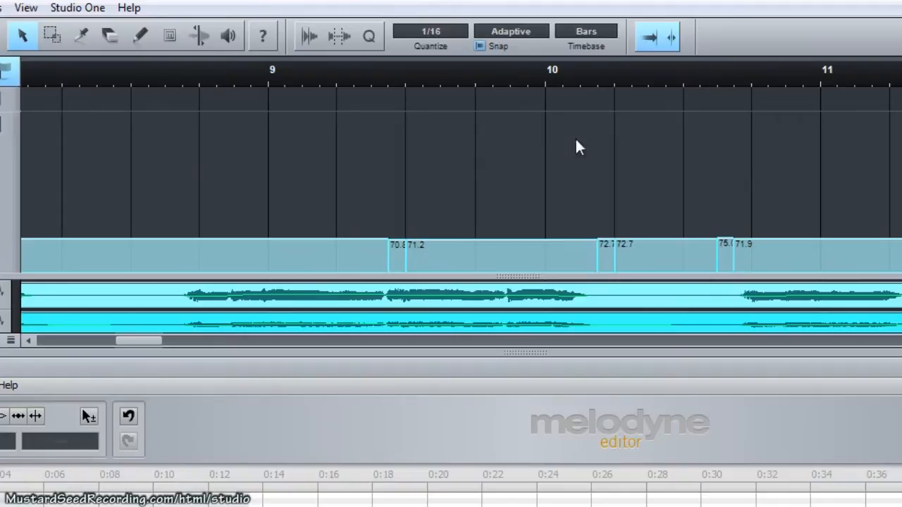
{"action": "mouse_move", "coordinate": [262, 76]}
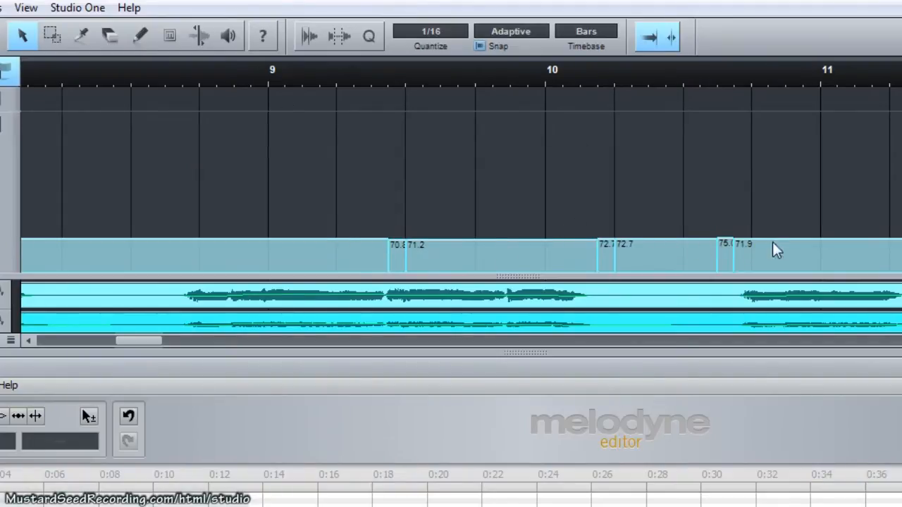
{"action": "mouse_move", "coordinate": [797, 239]}
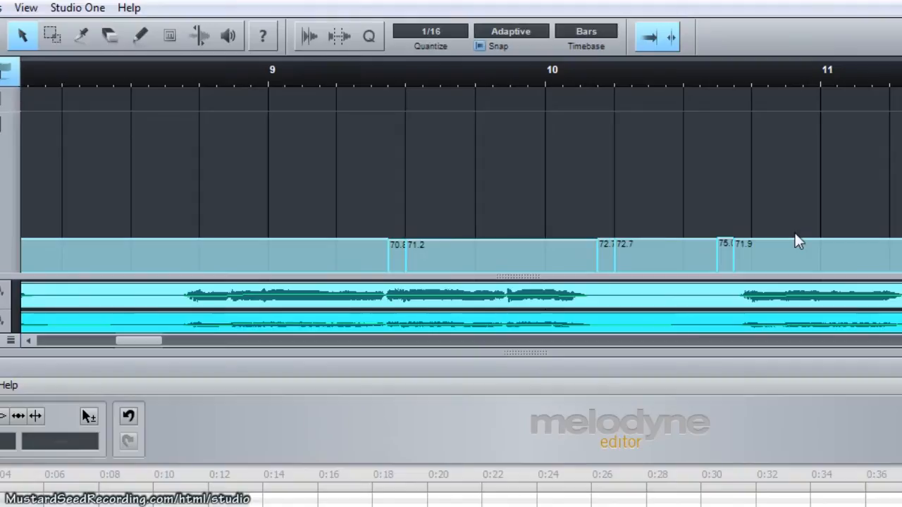
{"action": "mouse_move", "coordinate": [279, 73]}
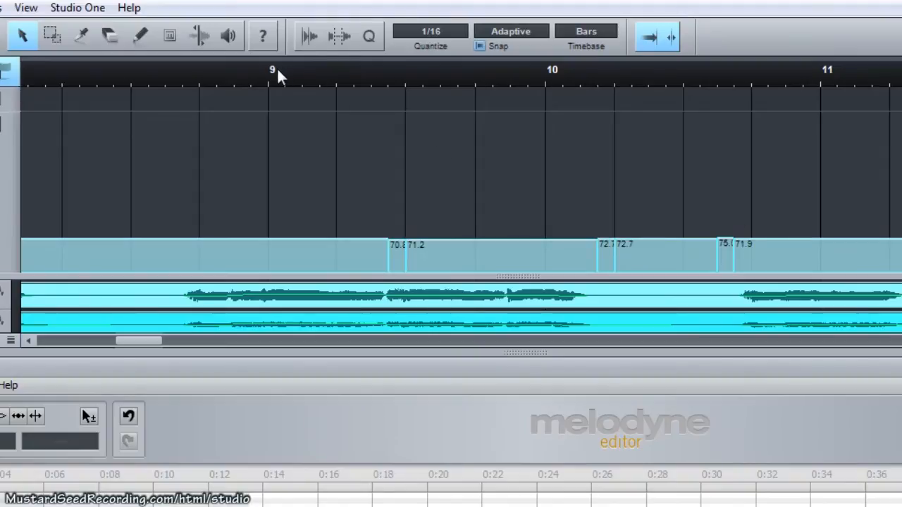
{"action": "left_click", "coordinate": [270, 69]}
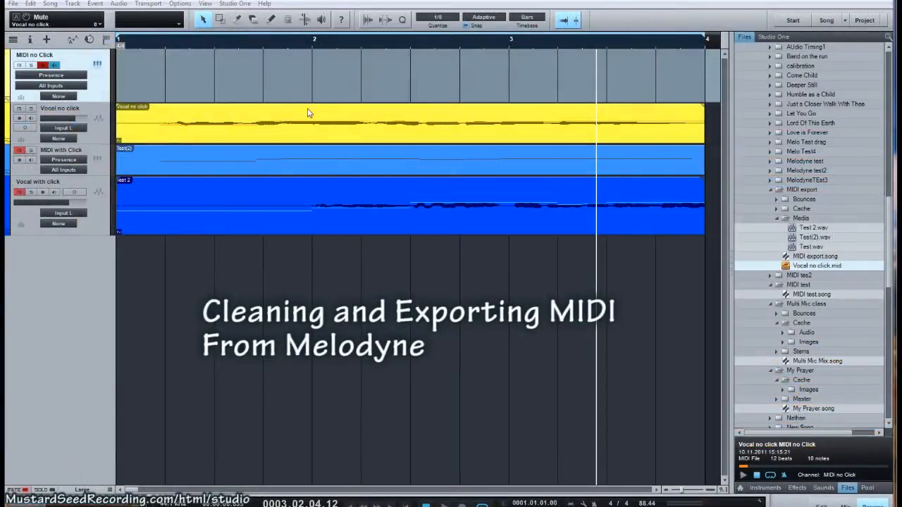
{"action": "mouse_move", "coordinate": [367, 119]}
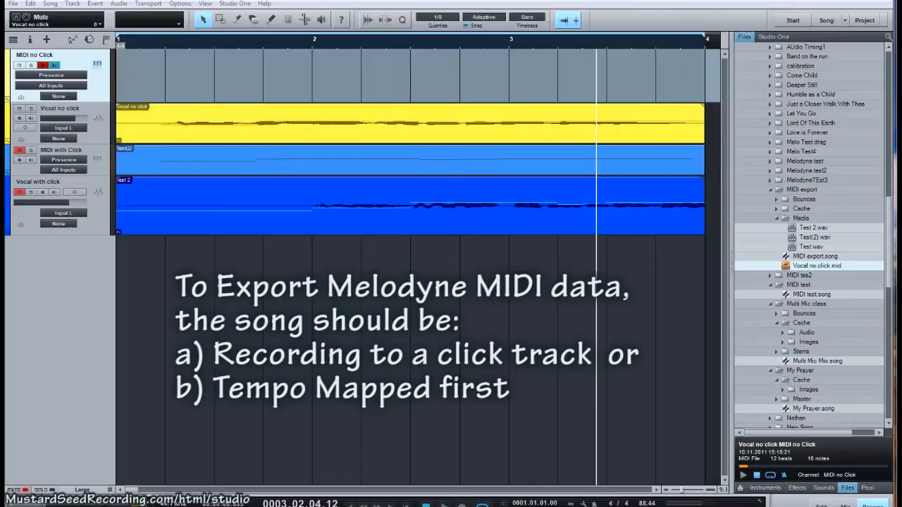
{"action": "mouse_move", "coordinate": [383, 119]}
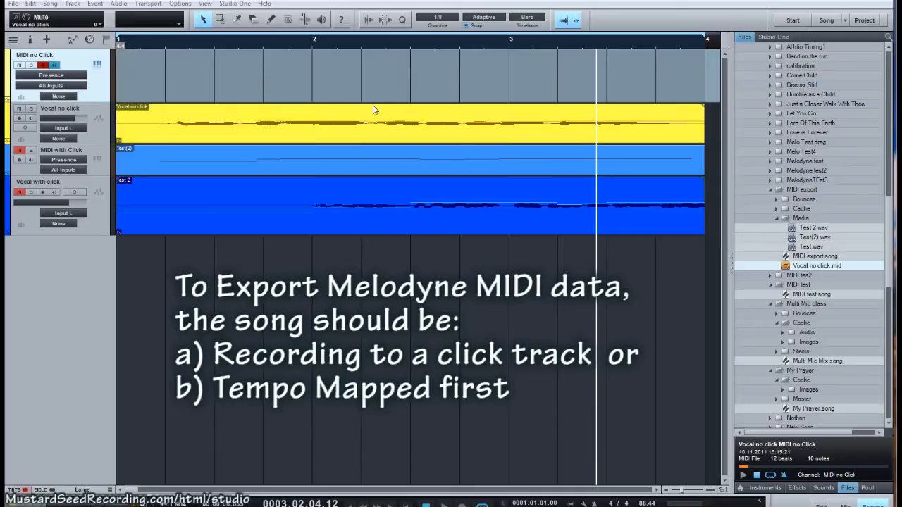
{"action": "mouse_move", "coordinate": [372, 112]}
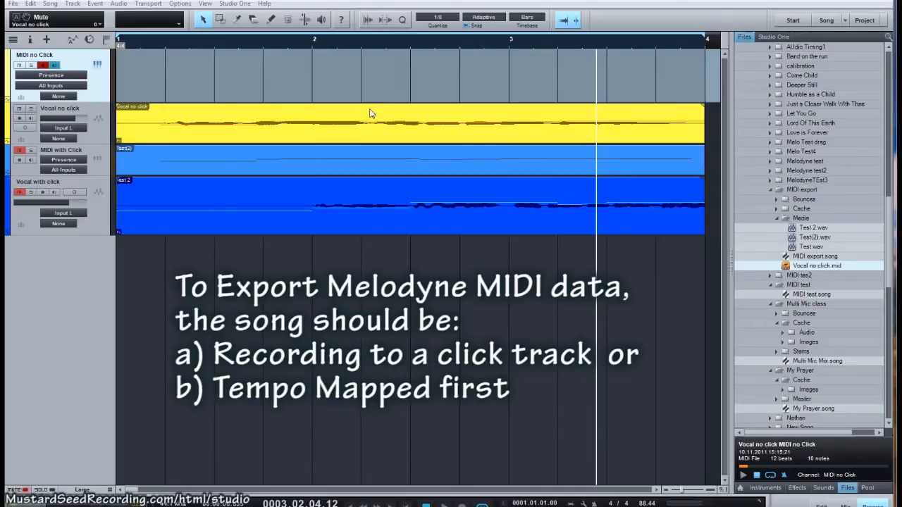
{"action": "mouse_move", "coordinate": [389, 112]}
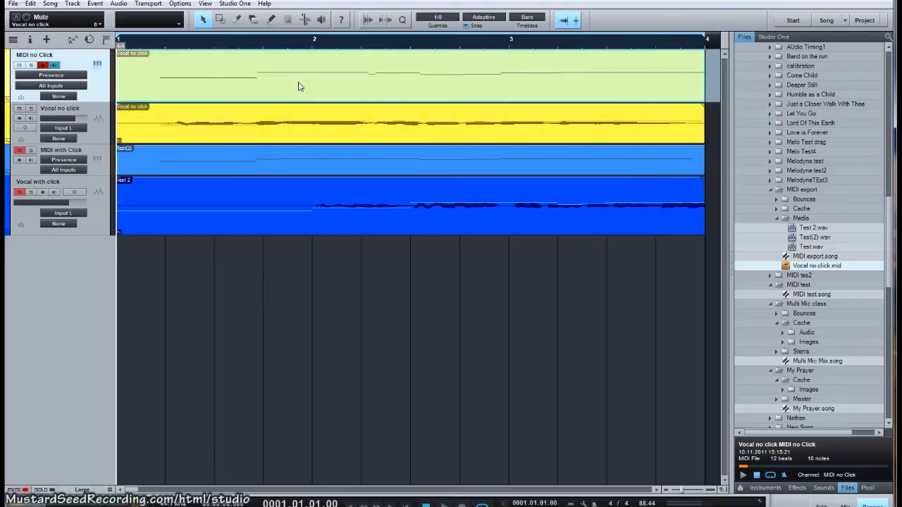
Step: Select the MIDI part on the MIDI no Click track for piano-roll editing
{"action": "left_click", "coordinate": [166, 48]}
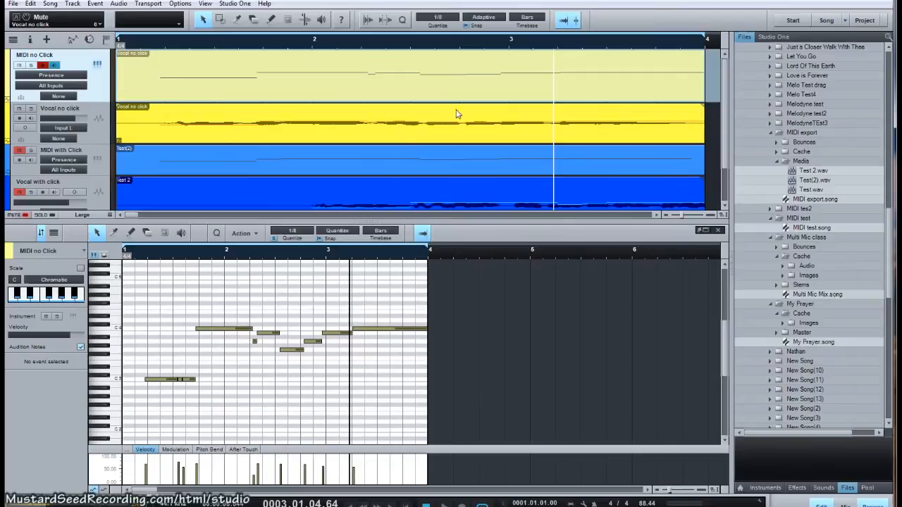
{"action": "mouse_move", "coordinate": [796, 120]}
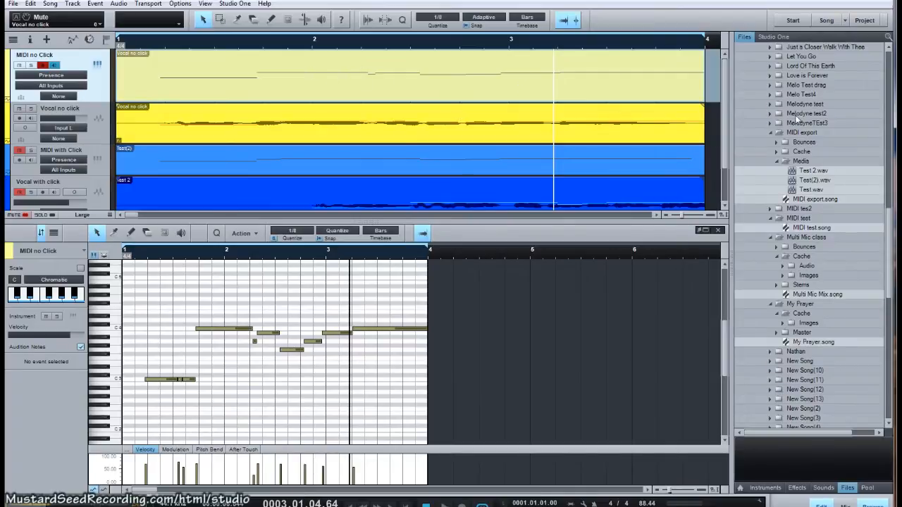
{"action": "mouse_move", "coordinate": [415, 73]}
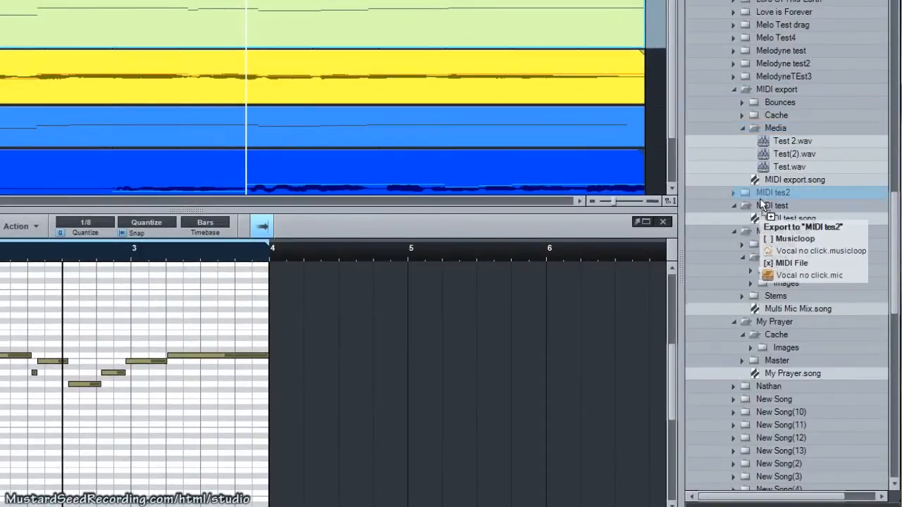
Step: Export the vocal part as a standard MIDI file and select the Vocal no click file
{"action": "left_click", "coordinate": [732, 191]}
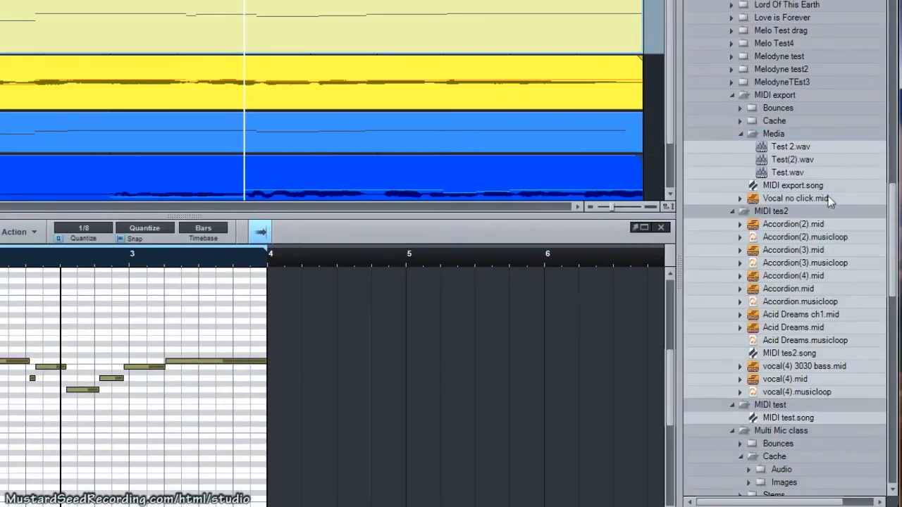
{"action": "mouse_move", "coordinate": [789, 200]}
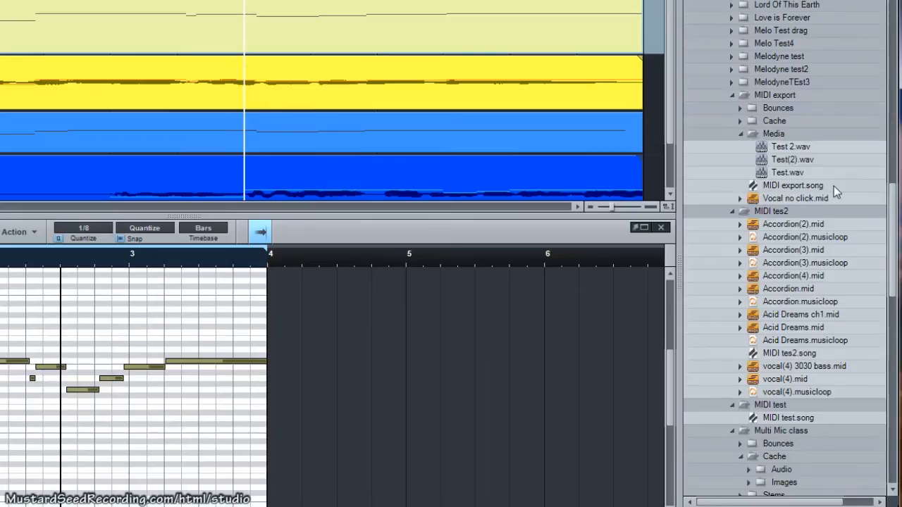
{"action": "mouse_move", "coordinate": [760, 206]}
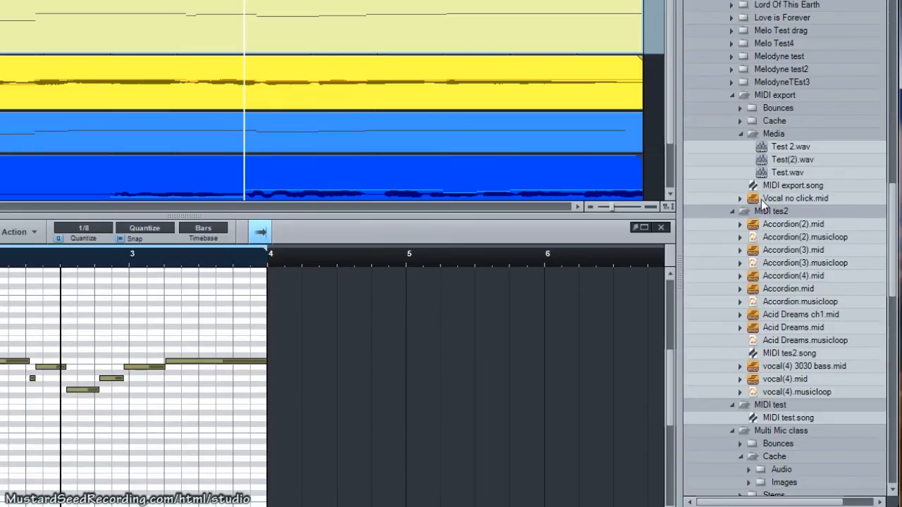
{"action": "left_click", "coordinate": [795, 198]}
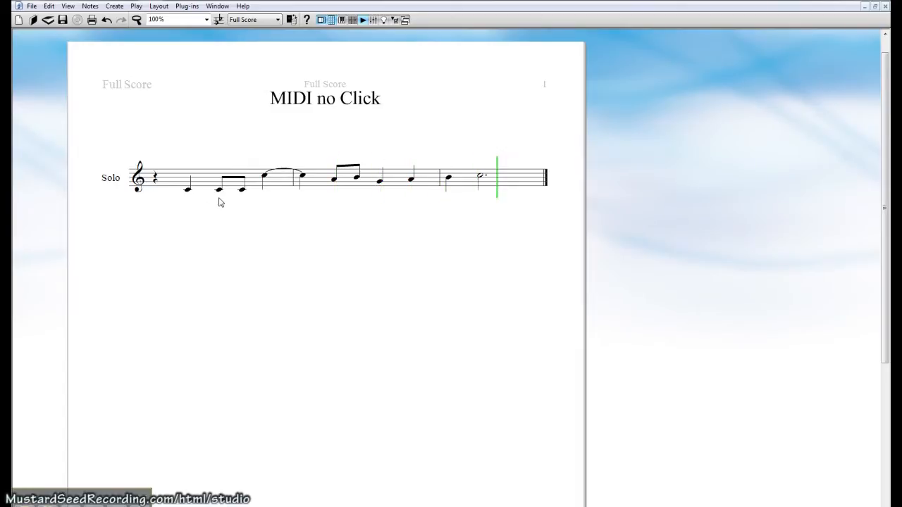
{"action": "mouse_move", "coordinate": [246, 197]}
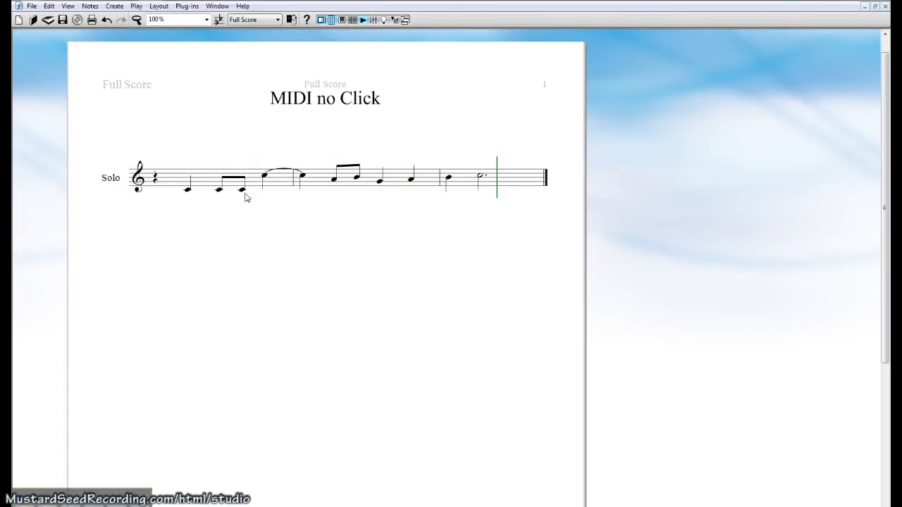
{"action": "mouse_move", "coordinate": [273, 186]}
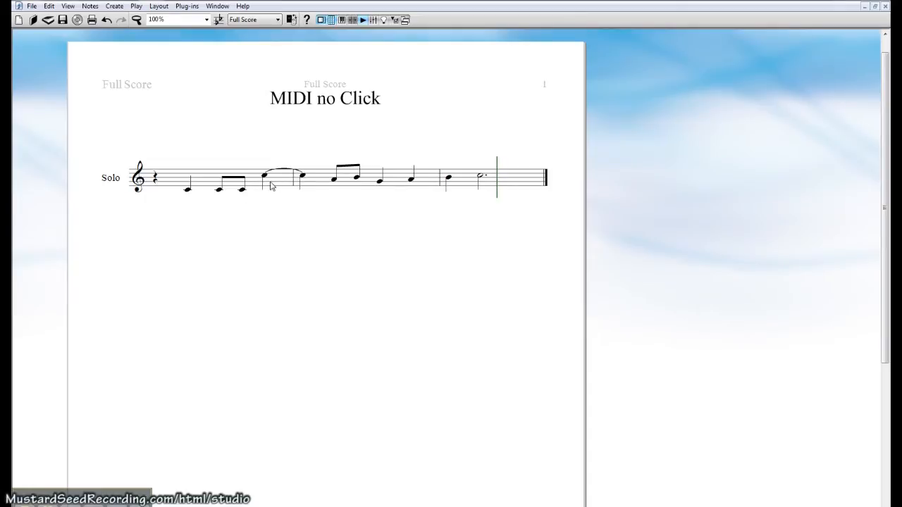
{"action": "mouse_move", "coordinate": [346, 203]}
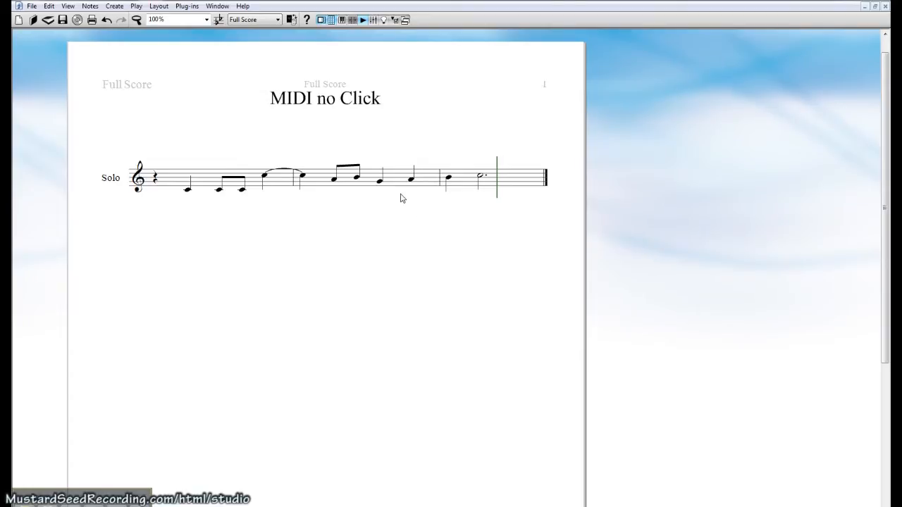
{"action": "mouse_move", "coordinate": [421, 103]}
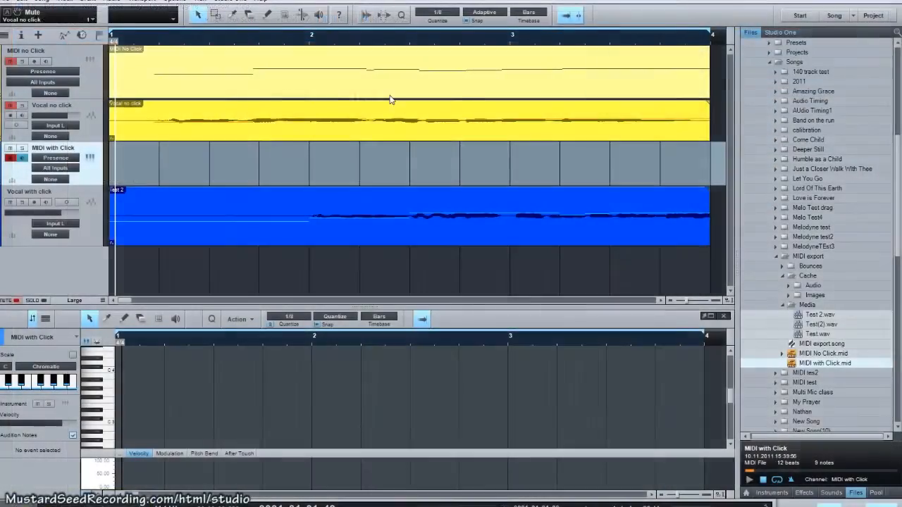
{"action": "mouse_move", "coordinate": [261, 42]}
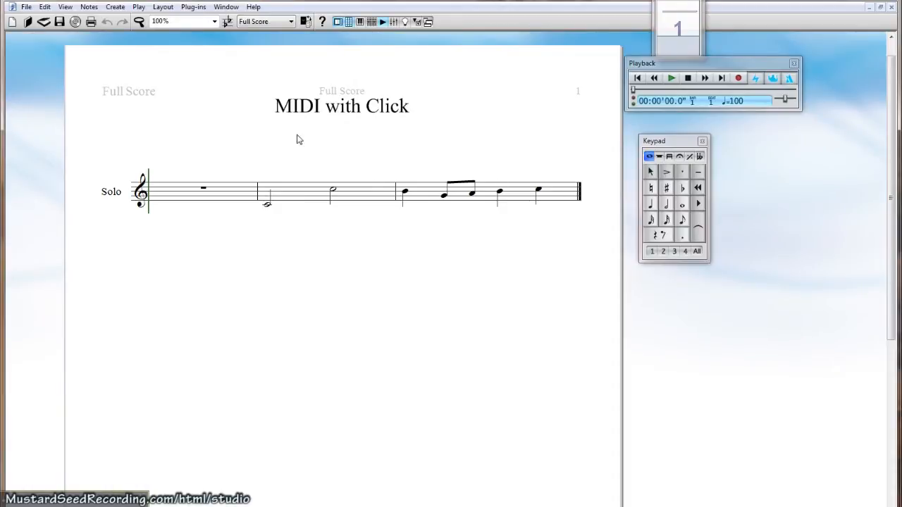
Step: Play the MIDI with Click score from measure one, then stop playback
{"action": "left_click", "coordinate": [203, 187]}
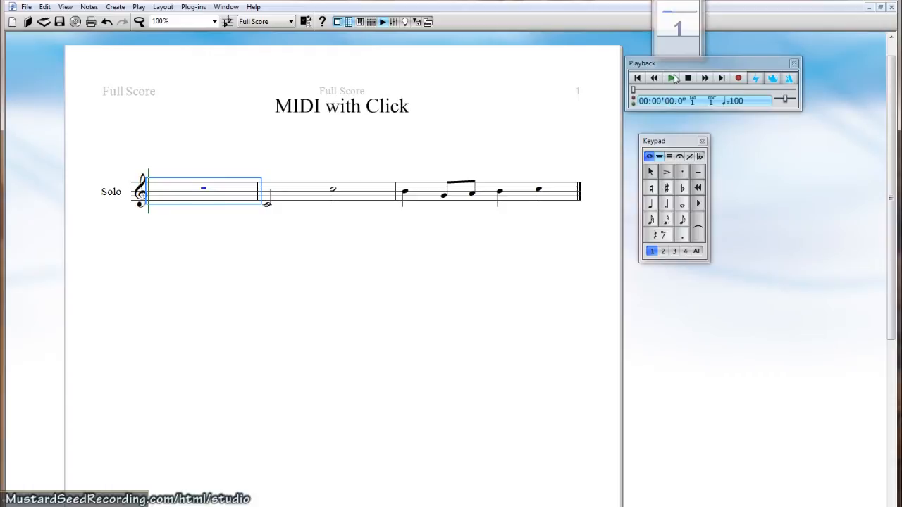
{"action": "left_click", "coordinate": [670, 79]}
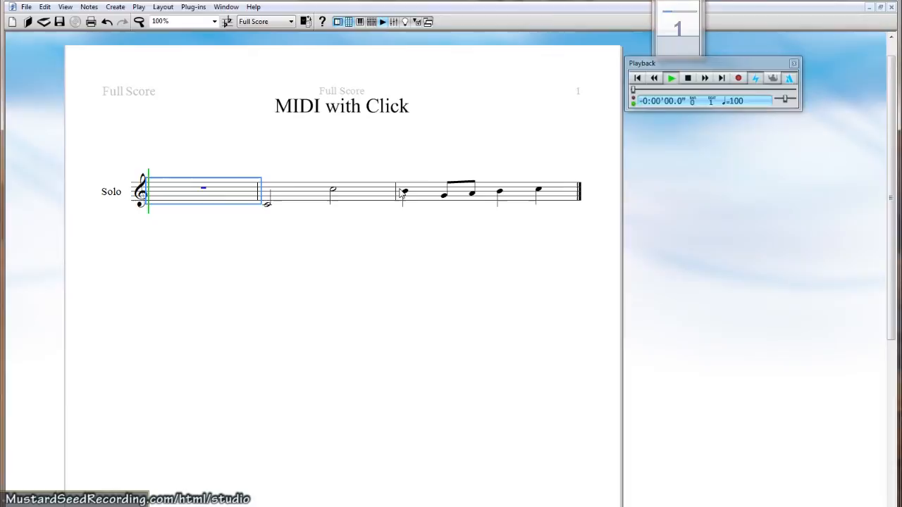
{"action": "left_click", "coordinate": [671, 78]}
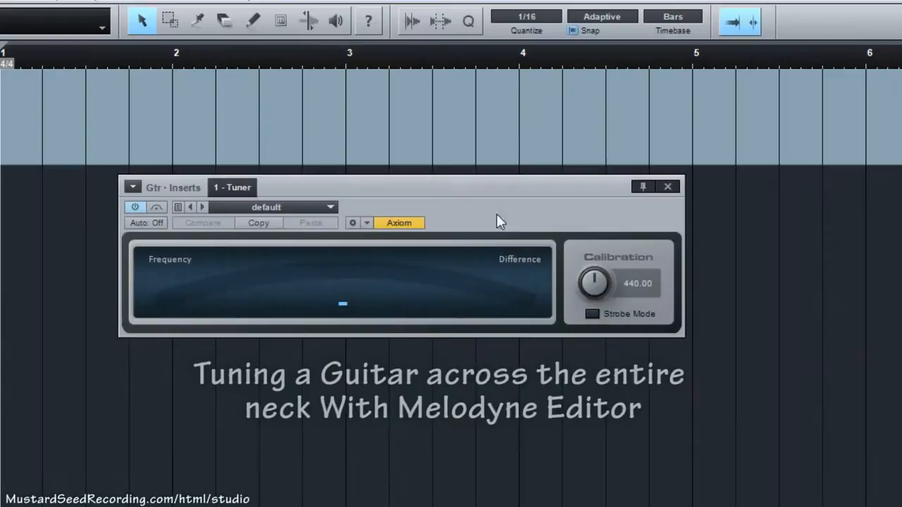
{"action": "mouse_move", "coordinate": [465, 126]}
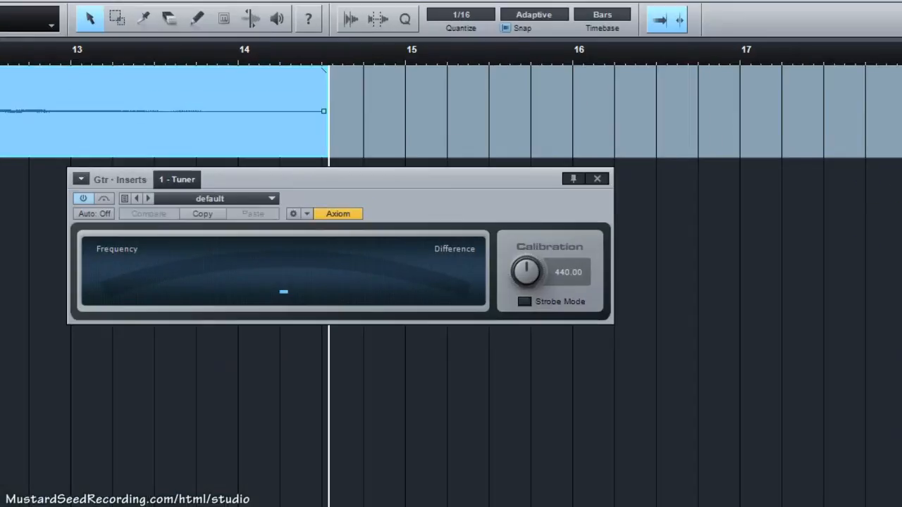
{"action": "mouse_move", "coordinate": [451, 346]}
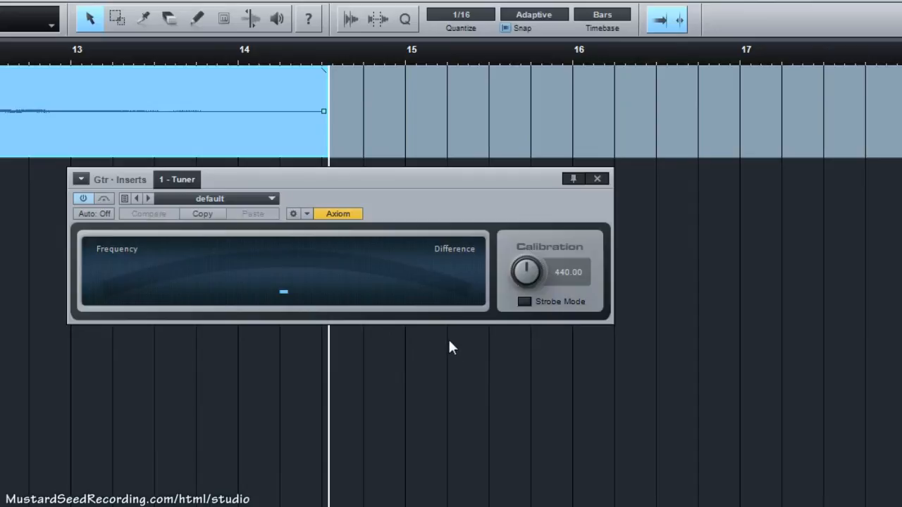
{"action": "mouse_move", "coordinate": [425, 180]}
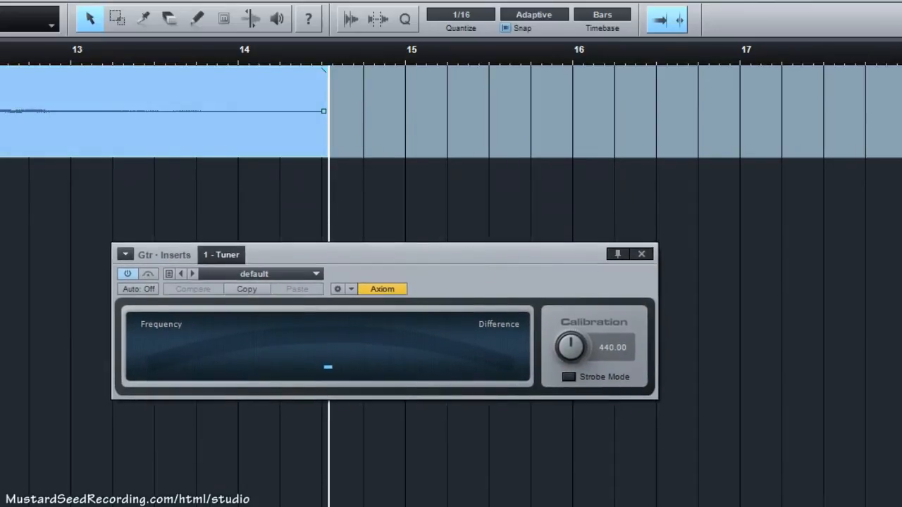
{"action": "mouse_move", "coordinate": [403, 259]}
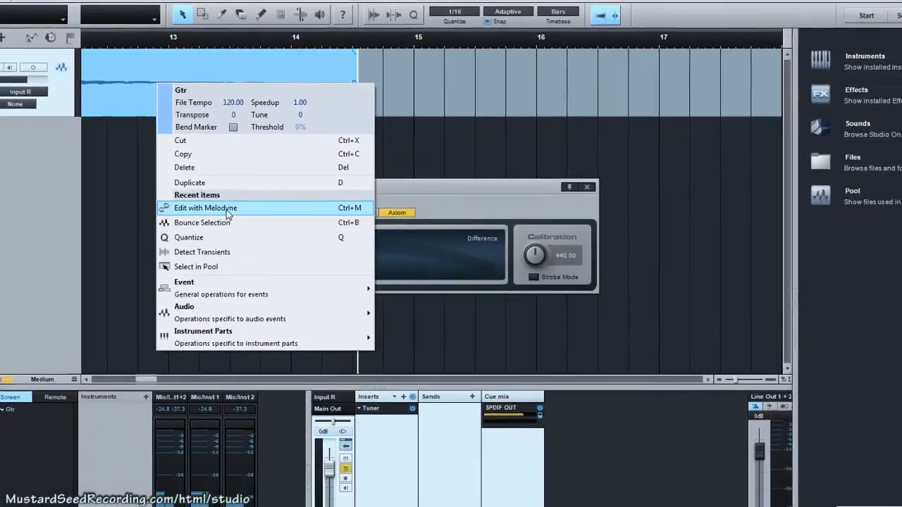
Step: Edit the guitar in Melodyne, select all notes and correct Pitch Center to 100%
{"action": "left_click", "coordinate": [206, 207]}
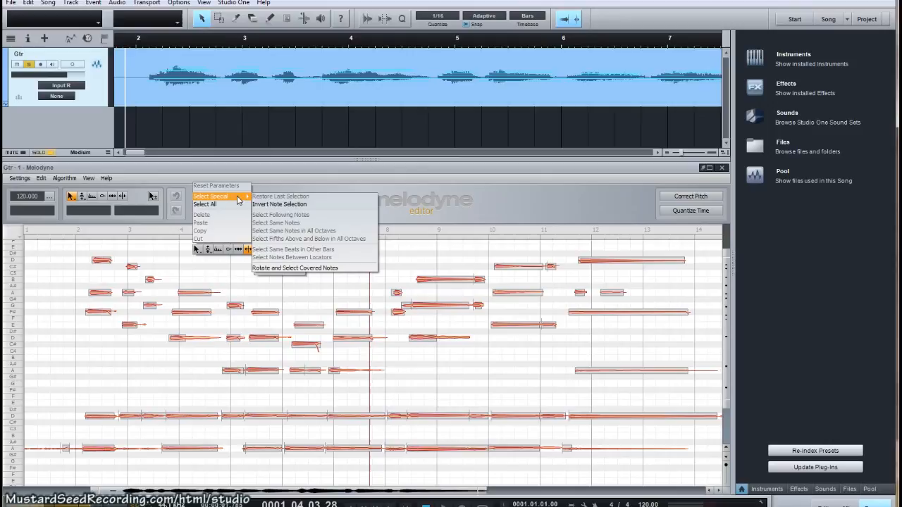
{"action": "left_click", "coordinate": [205, 205]}
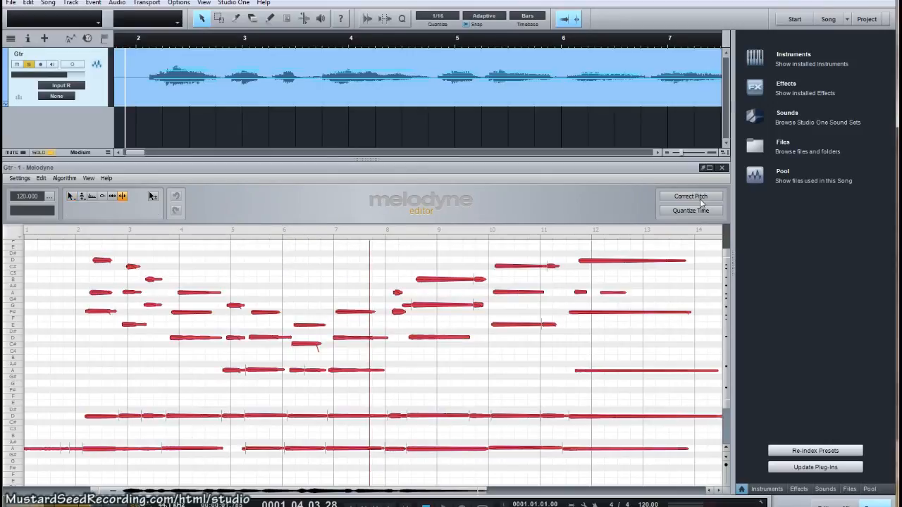
{"action": "left_click", "coordinate": [691, 196]}
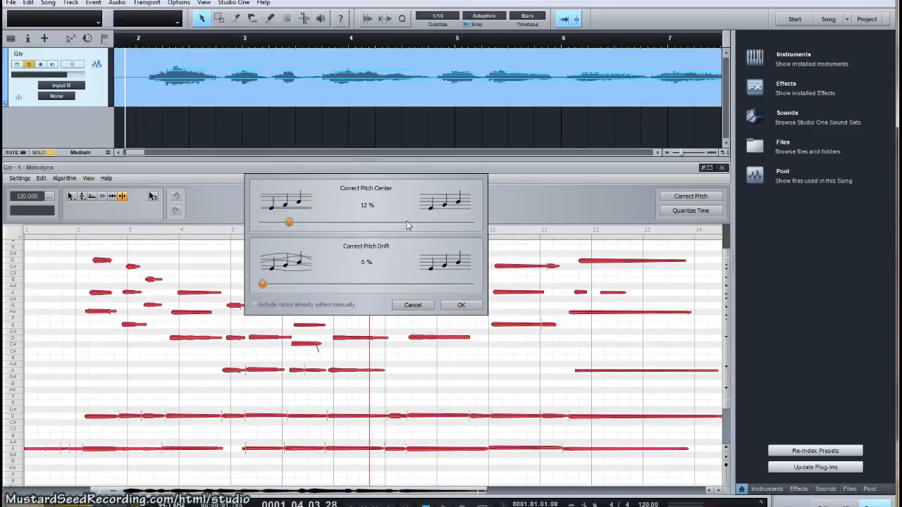
{"action": "left_click_drag", "start_coordinate": [289, 222], "coordinate": [469, 223]}
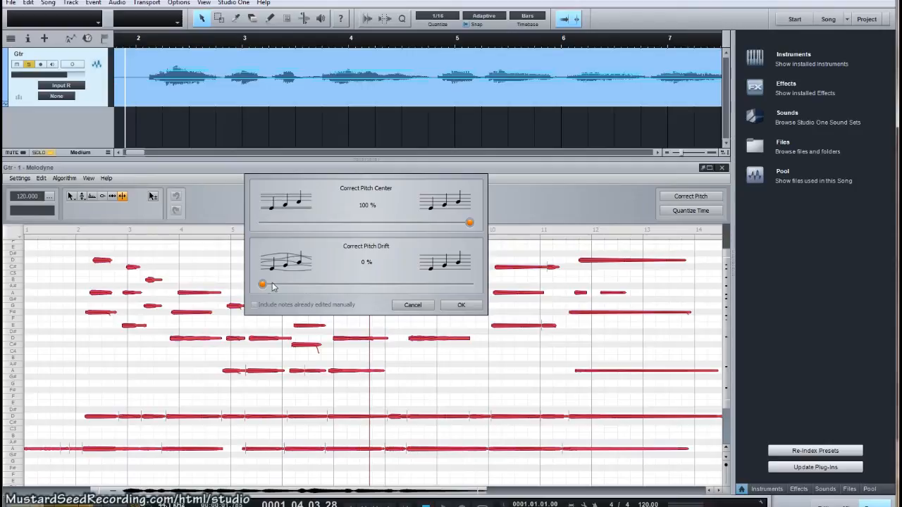
{"action": "left_click", "coordinate": [460, 304]}
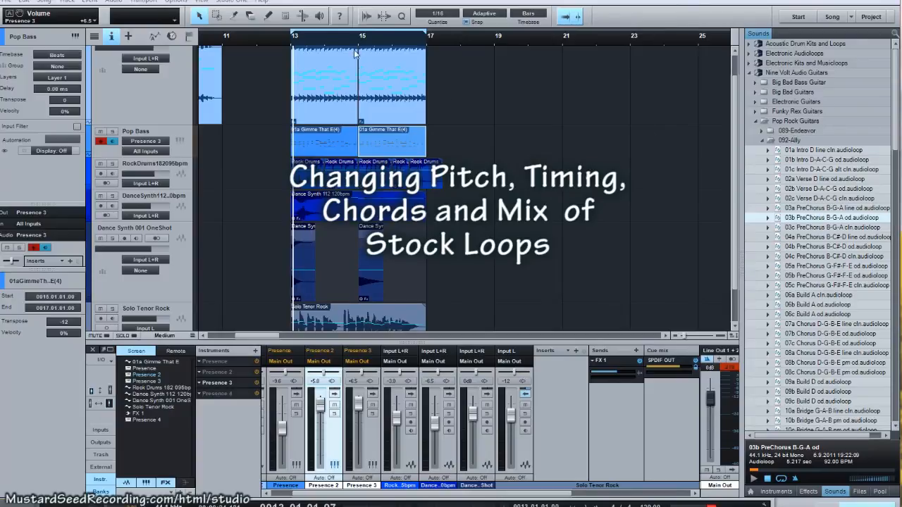
{"action": "mouse_move", "coordinate": [576, 292]}
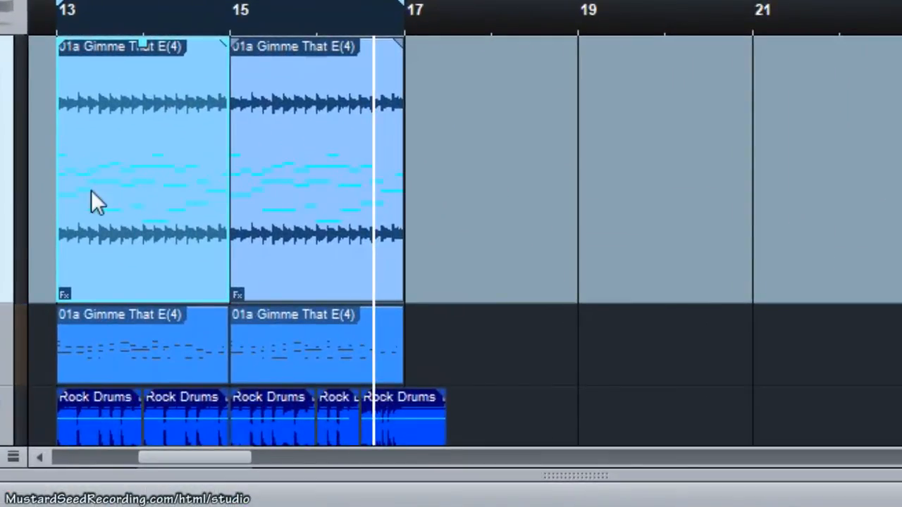
{"action": "mouse_move", "coordinate": [377, 196]}
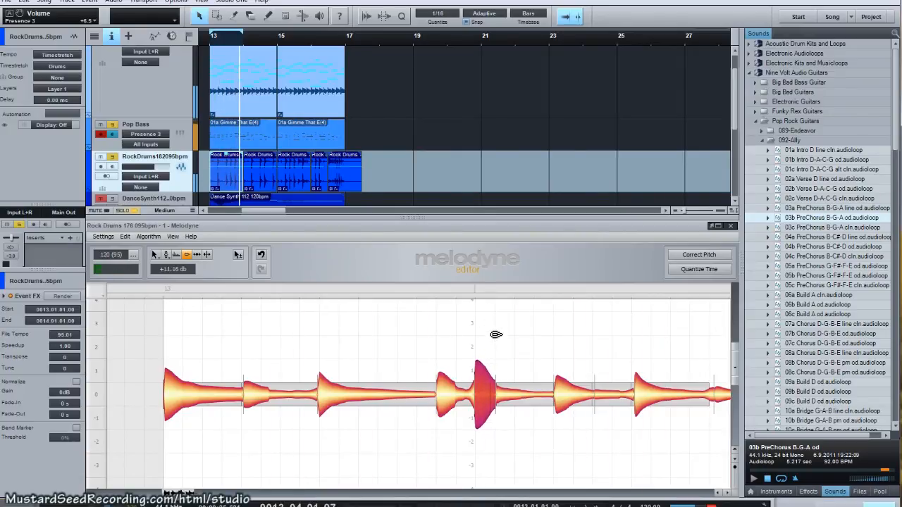
Step: With the Timing tool, drag one Rock Drums hit later in time
{"action": "right_click", "coordinate": [451, 395]}
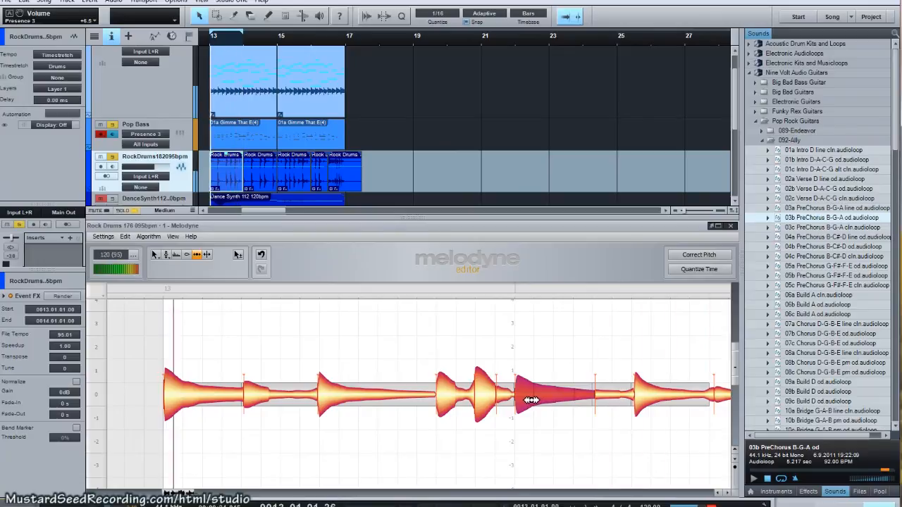
{"action": "left_click_drag", "start_coordinate": [533, 400], "coordinate": [521, 360]}
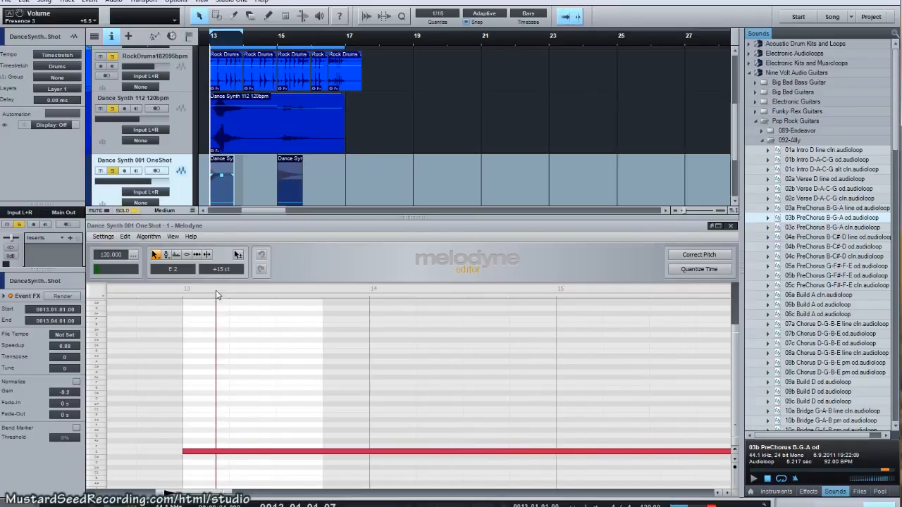
Step: Scroll the Melodyne editor to the Dance Synth one-shot's single sustained note
{"action": "scroll", "scroll_direction": "down", "scroll_amount": 3}
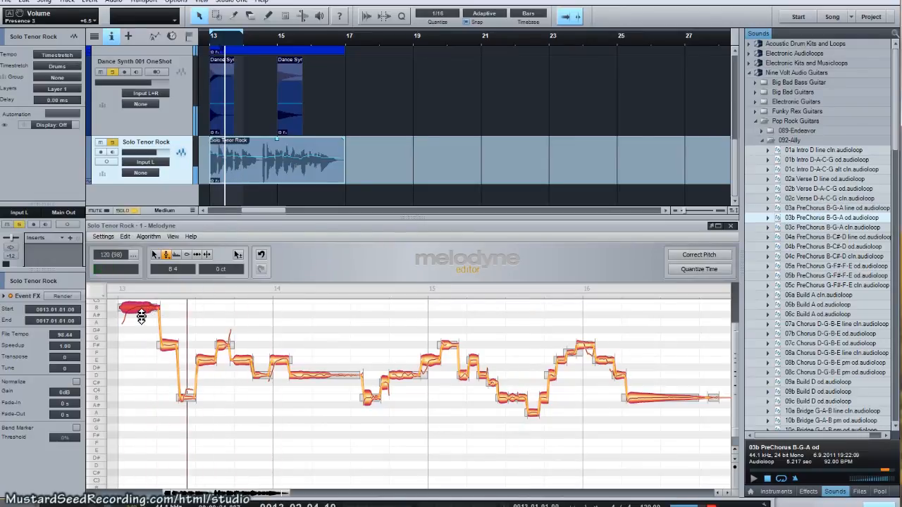
Step: Drag the first Solo Tenor Rock sax note down to a lower pitch with the Pitch tool
{"action": "left_click_drag", "start_coordinate": [141, 310], "coordinate": [141, 335]}
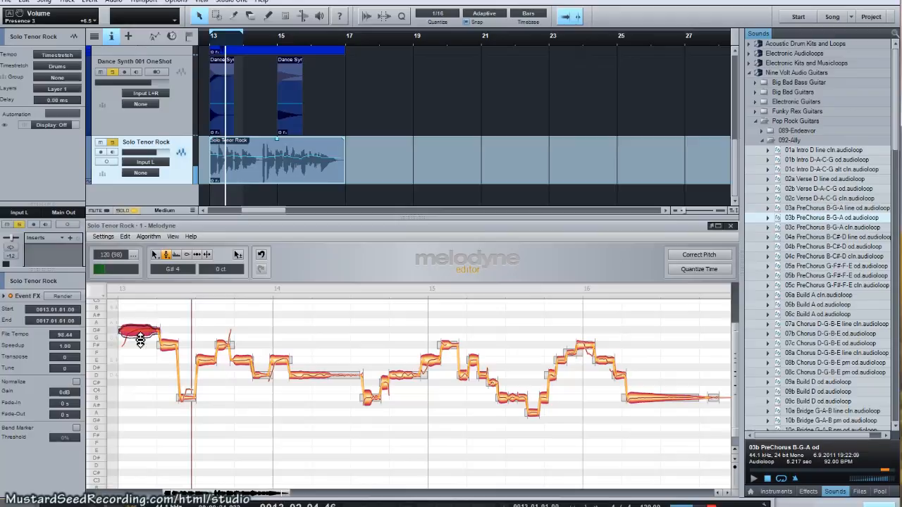
{"action": "left_click_drag", "start_coordinate": [140, 335], "coordinate": [148, 369]}
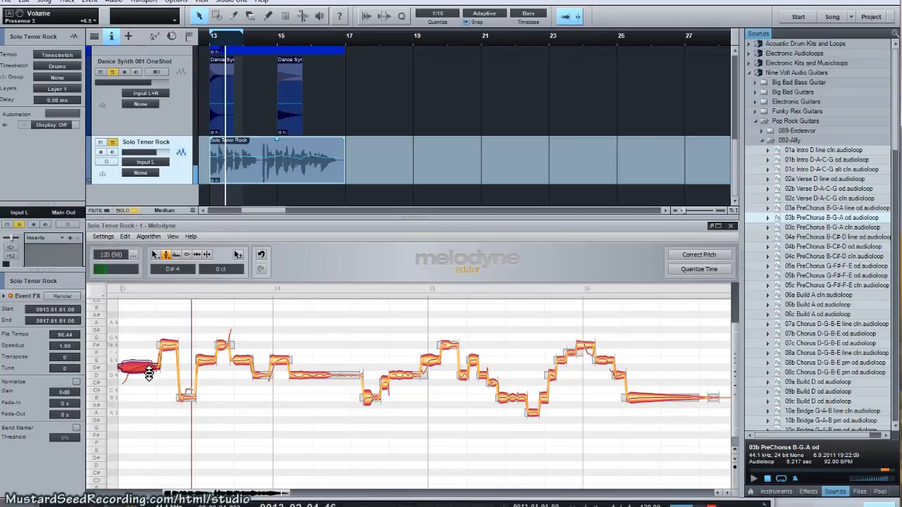